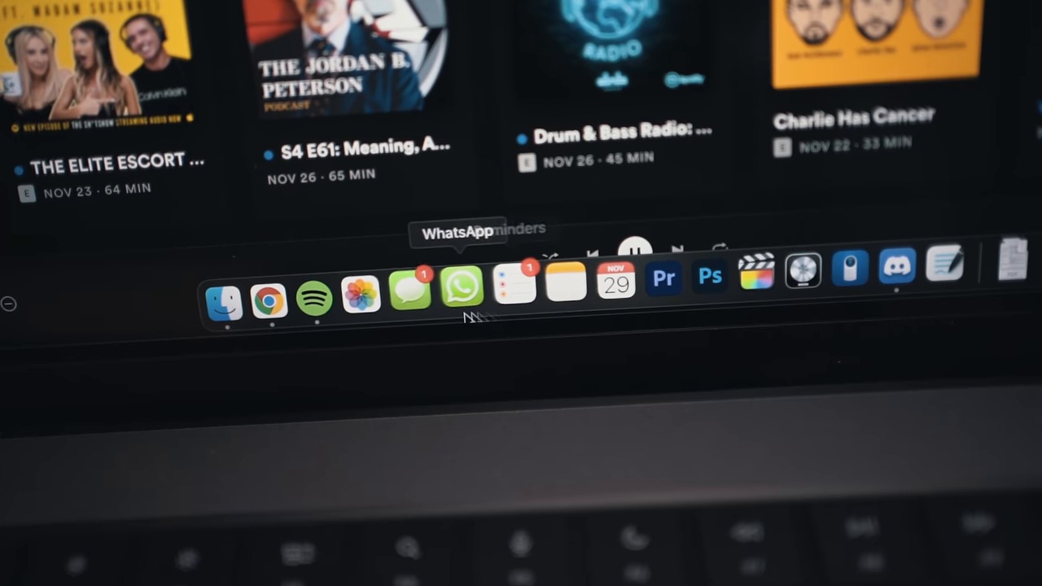
mouse_move(616, 285)
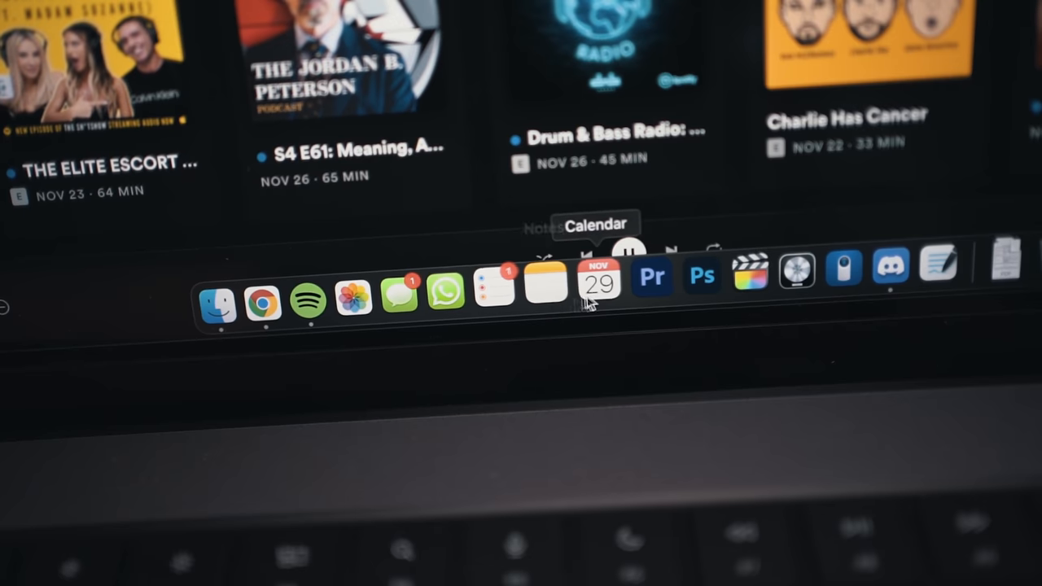
mouse_move(423, 318)
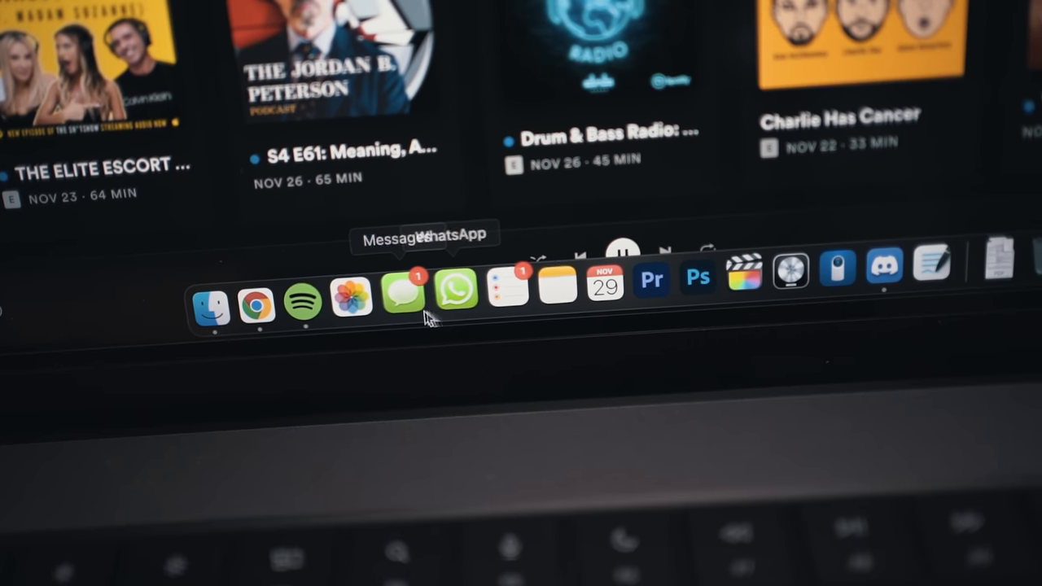
mouse_move(579, 293)
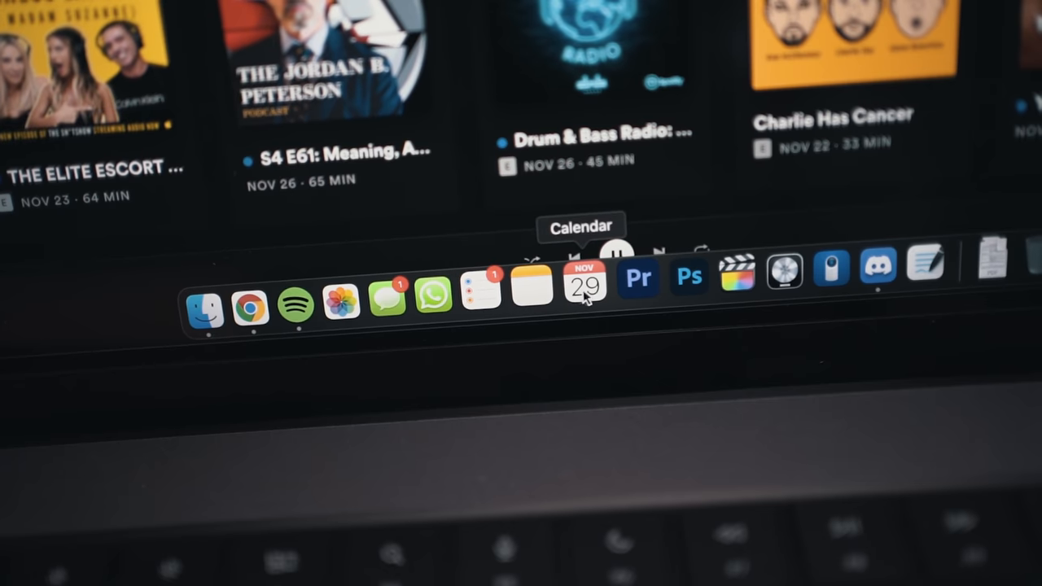
mouse_move(407, 307)
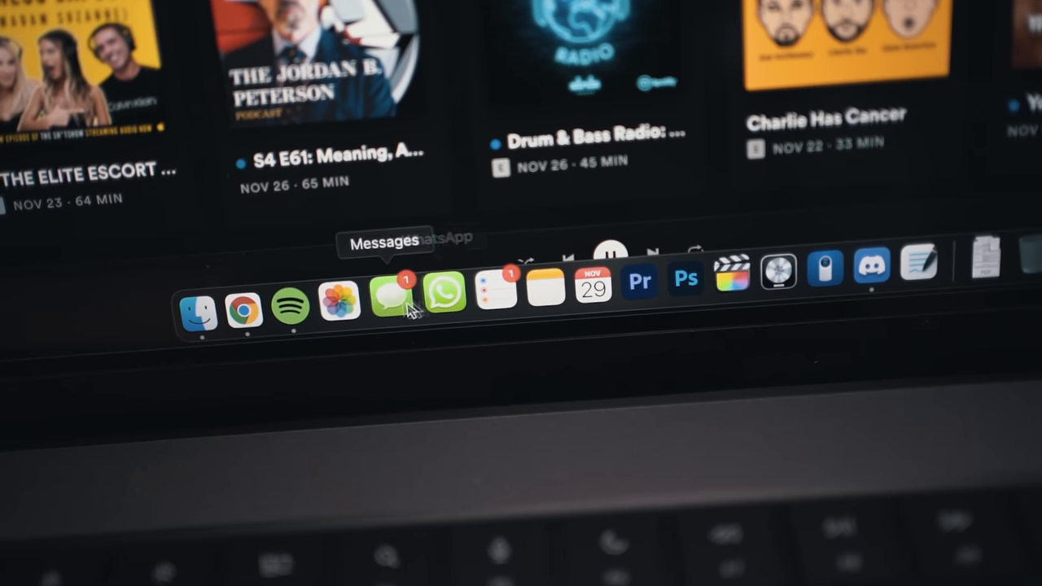